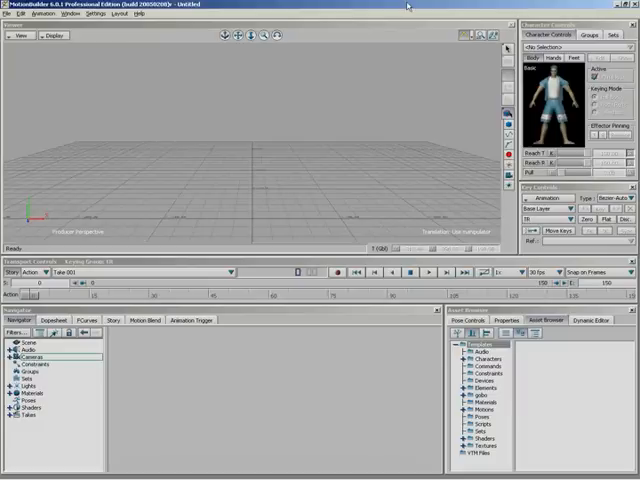
pyautogui.moveTo(480, 265)
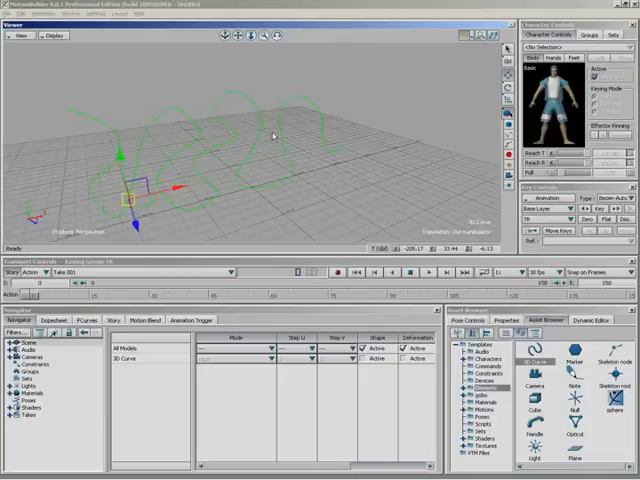
pyautogui.moveTo(276, 77)
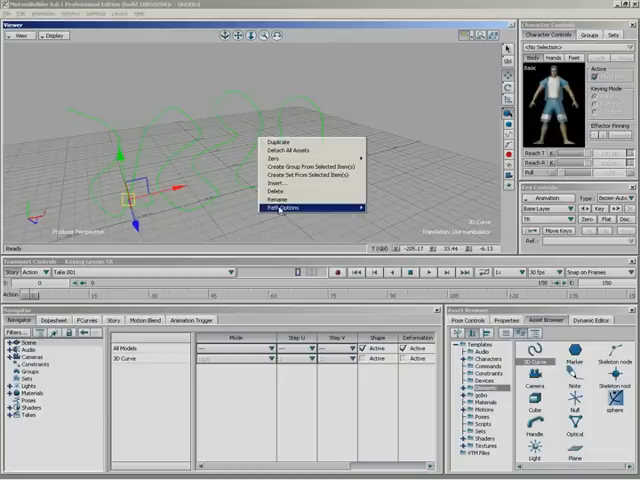
pyautogui.moveTo(300, 208)
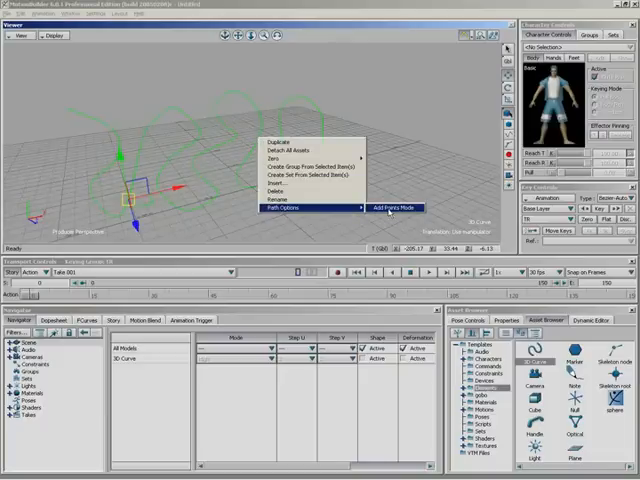
# Switch the 3D curve into Add Points Mode from Path Options
pyautogui.click(393, 207)
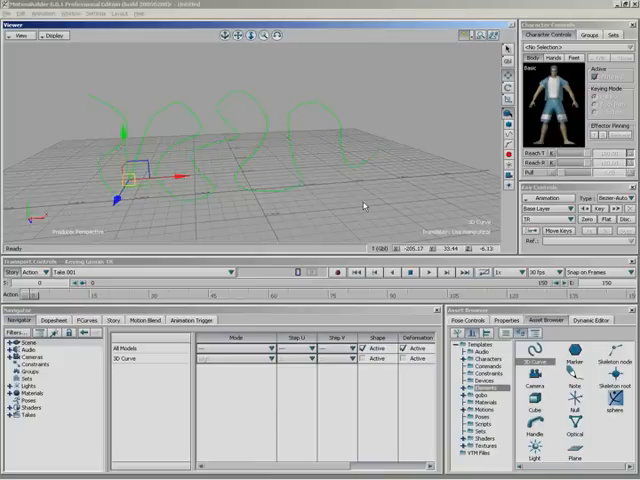
pyautogui.moveTo(266, 126)
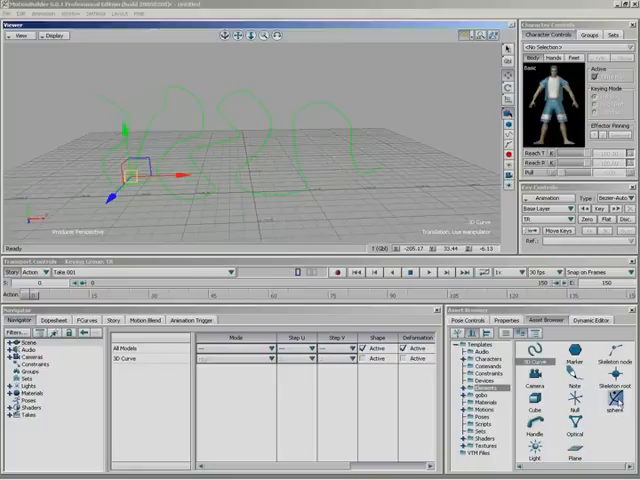
# Bring up the Viewer's context menu next to the looping path curve
pyautogui.rightClick(290, 205)
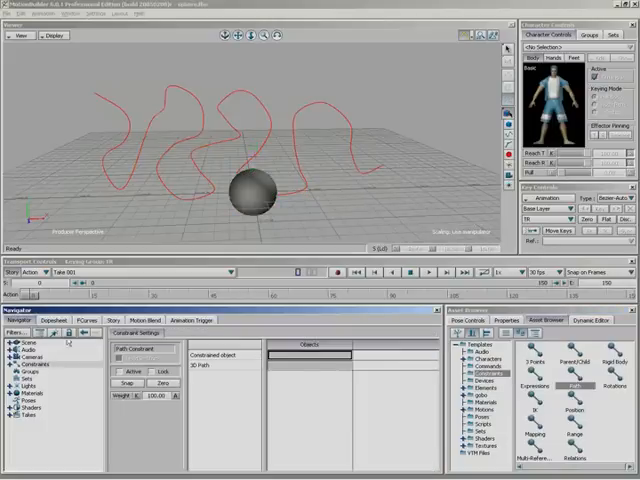
# Set the sphere as Constrained object and 3D Curve as 3D Path, then confirm activation
pyautogui.click(253, 187)
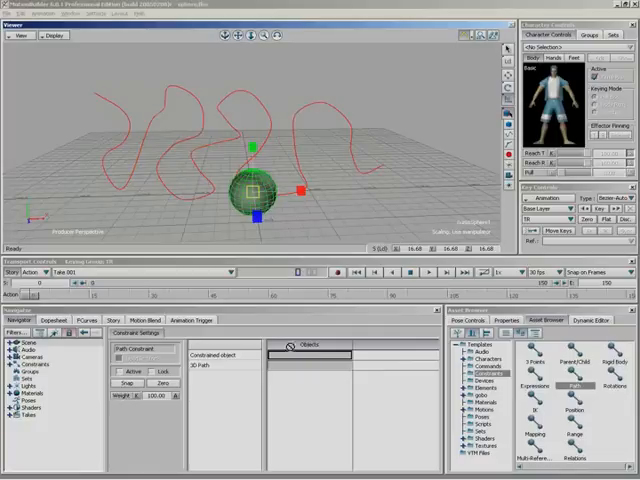
pyautogui.click(308, 356)
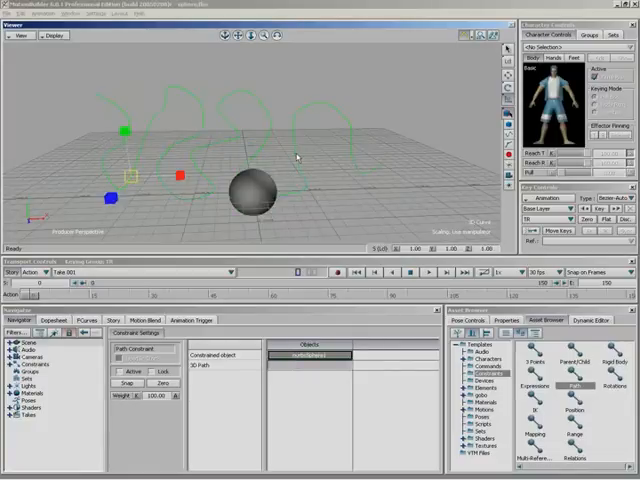
pyautogui.click(310, 375)
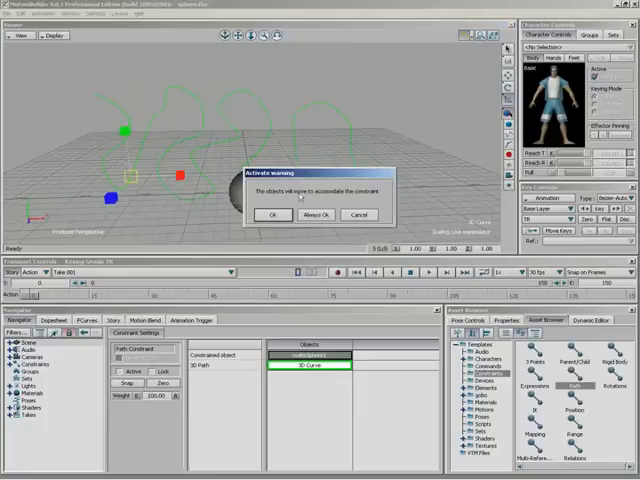
pyautogui.click(270, 214)
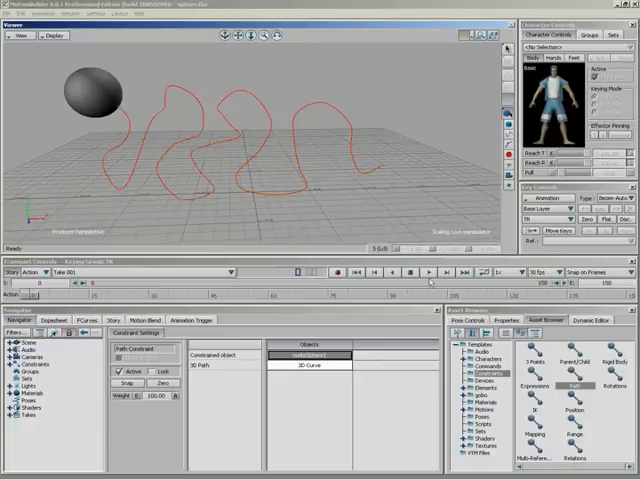
# Play the take briefly to watch the sphere move along the loops, then pause
pyautogui.click(425, 272)
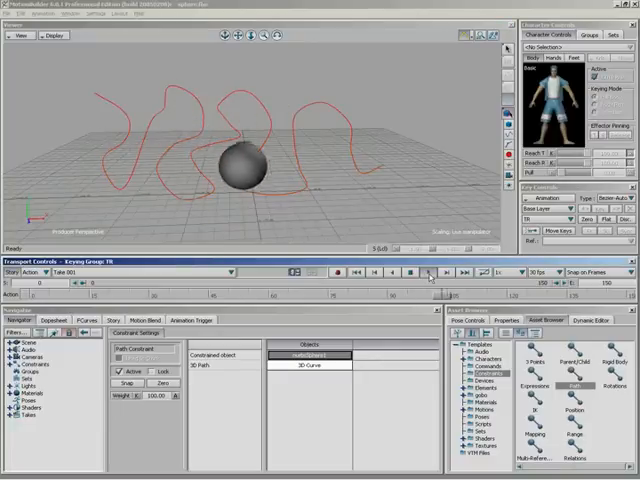
pyautogui.click(427, 271)
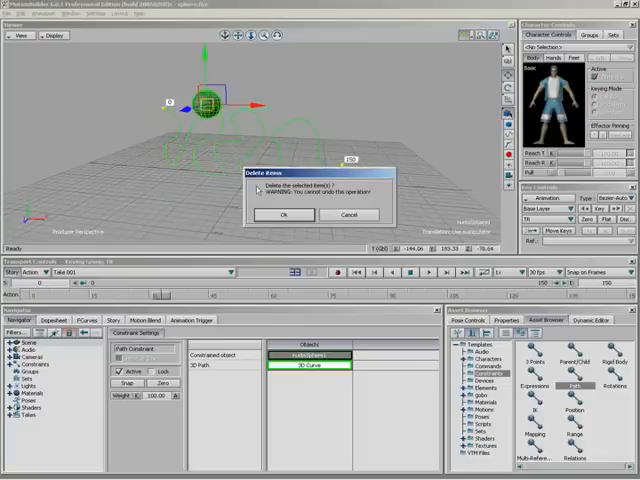
# Bring up the Delete option for the Path constraint under Constraints in the Navigator
pyautogui.click(284, 214)
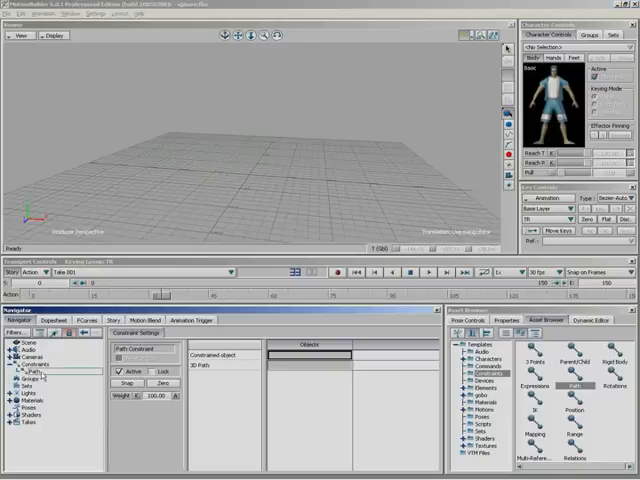
pyautogui.rightClick(40, 375)
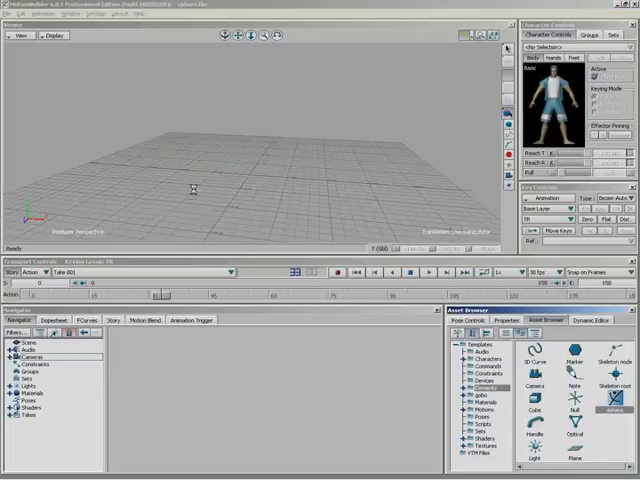
pyautogui.moveTo(265, 190)
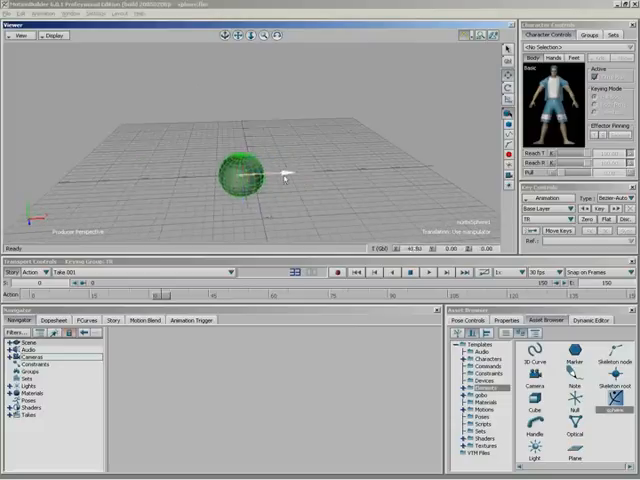
# Drag the new sphere over to the left side of the grid
pyautogui.moveTo(240, 175); pyautogui.dragTo(80, 180)
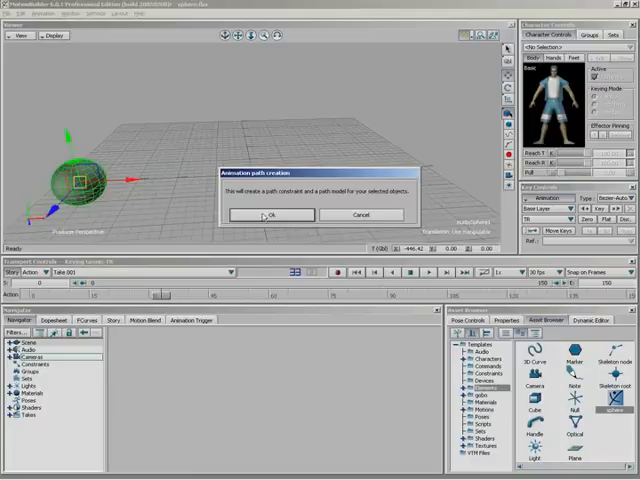
# Confirm the dialog to create a Path Creation constraint for the sphere
pyautogui.click(268, 215)
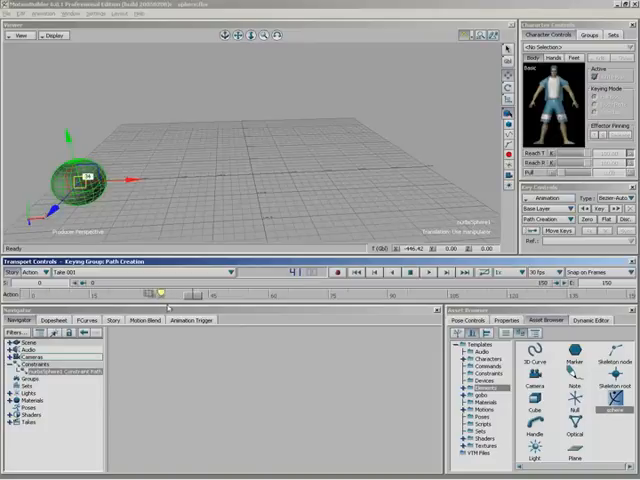
# Drag the timeline end marker back so the take ends at frame 60
pyautogui.moveTo(160, 293); pyautogui.dragTo(30, 293)
pyautogui.write('60')
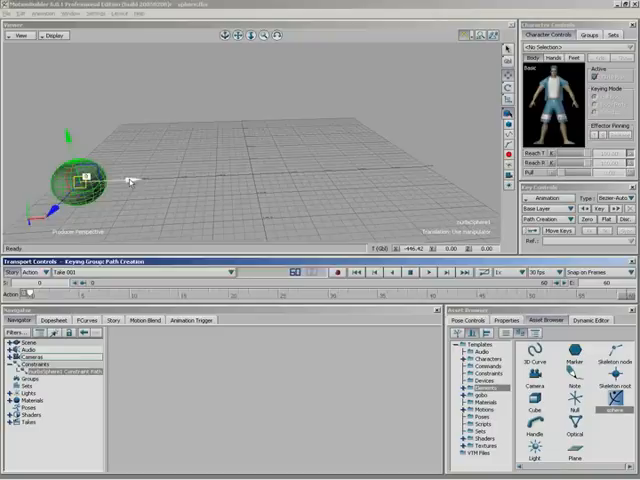
# Stretch the sphere's path to the grid's right end and raise arcs at frames 10 and 30
pyautogui.moveTo(85, 180); pyautogui.dragTo(415, 165)
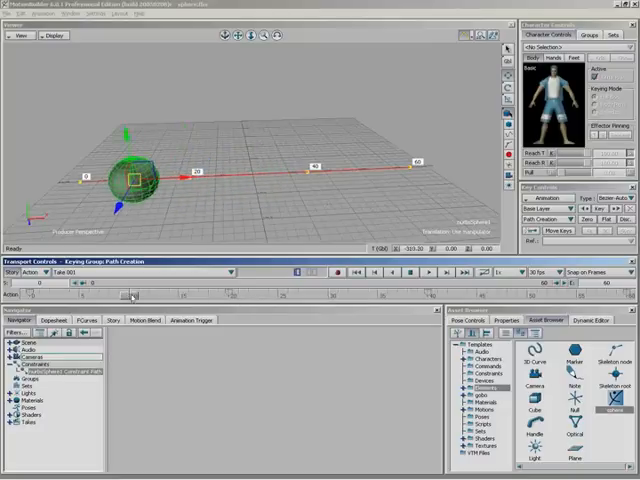
pyautogui.moveTo(130, 175); pyautogui.dragTo(115, 95)
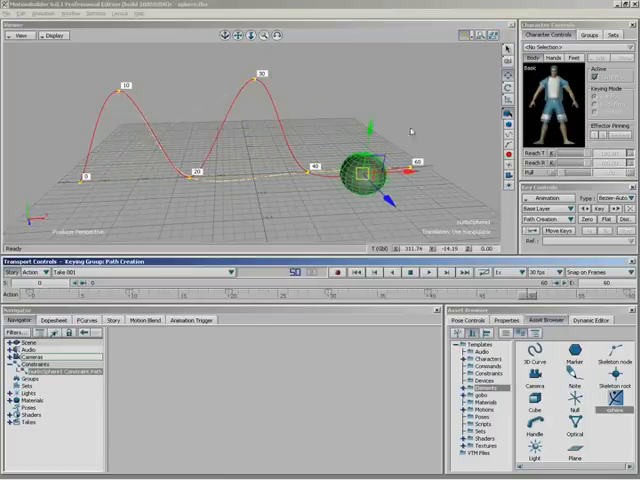
pyautogui.moveTo(365, 170); pyautogui.dragTo(375, 70)
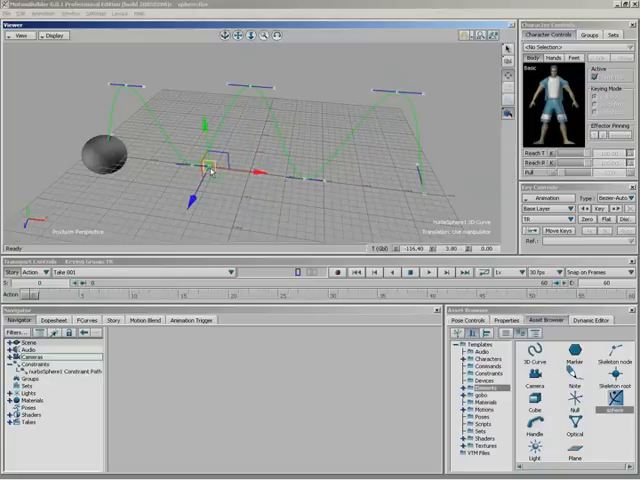
pyautogui.moveTo(235, 193)
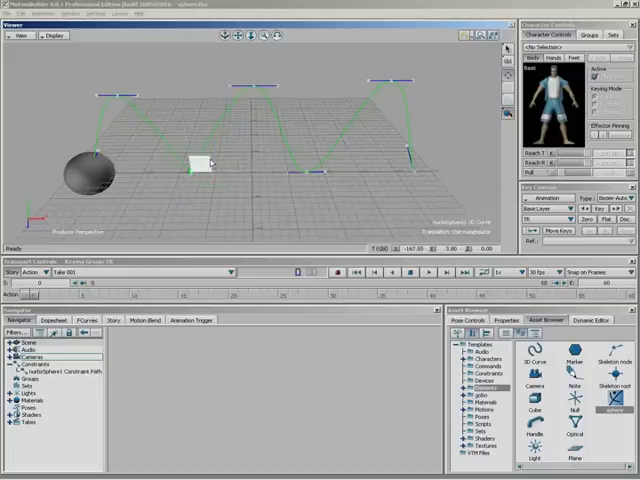
# Drag a tangent handle at a ground contact point to sharpen that bounce
pyautogui.moveTo(195, 165); pyautogui.dragTo(330, 170)
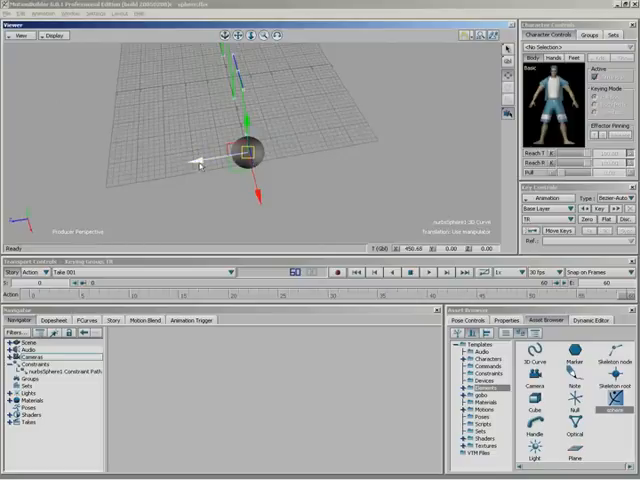
# Drag a path curve point sideways with the translate manipulator to redirect the bounce
pyautogui.moveTo(240, 150); pyautogui.dragTo(315, 140)
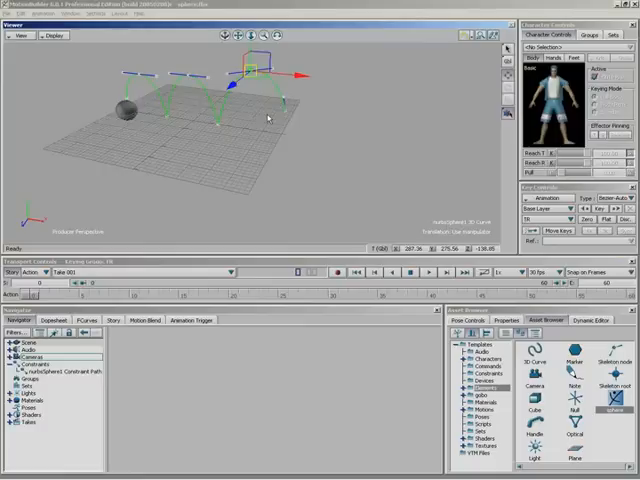
pyautogui.moveTo(393, 62)
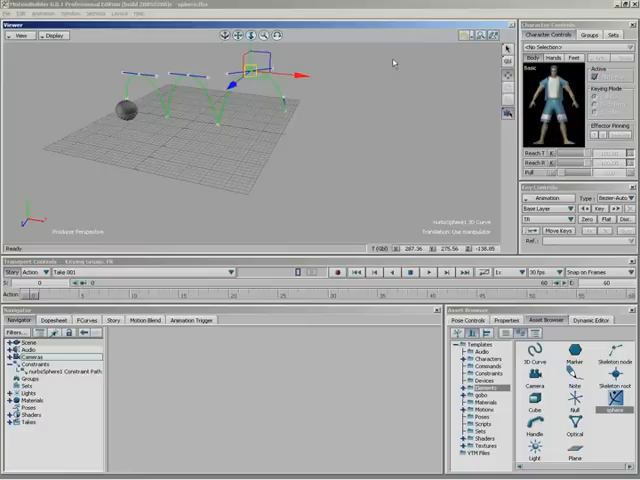